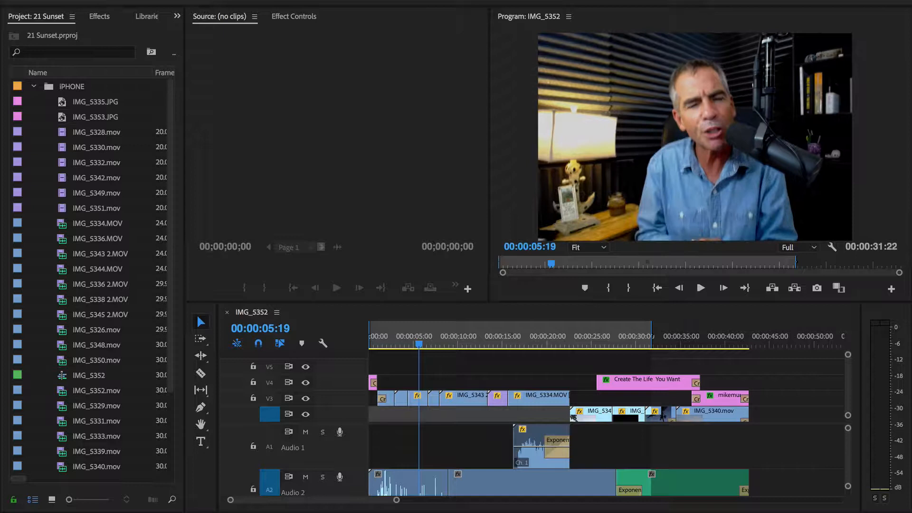
click(545, 336)
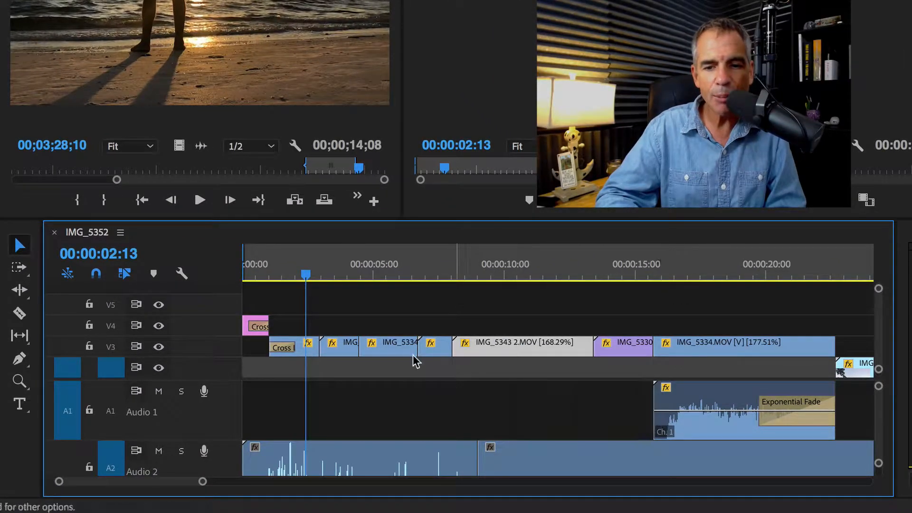
mouse_move(489, 337)
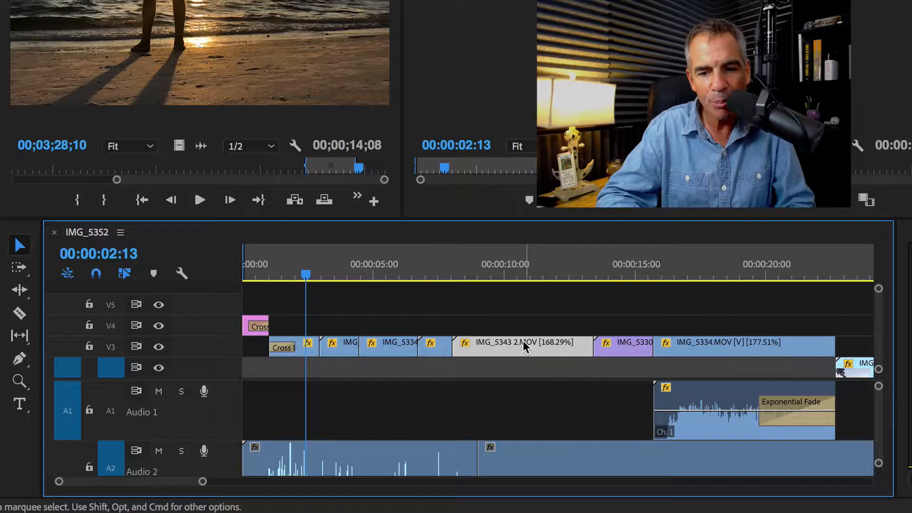
mouse_move(384, 353)
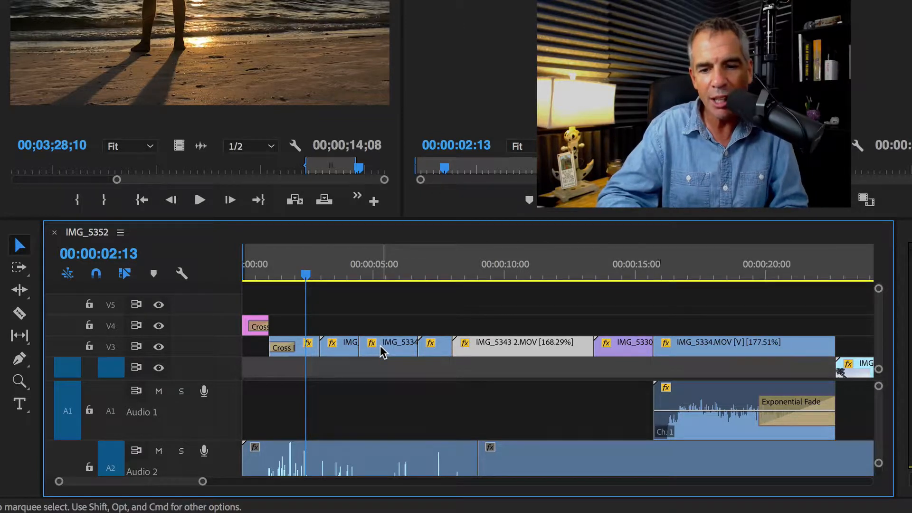
mouse_move(384, 354)
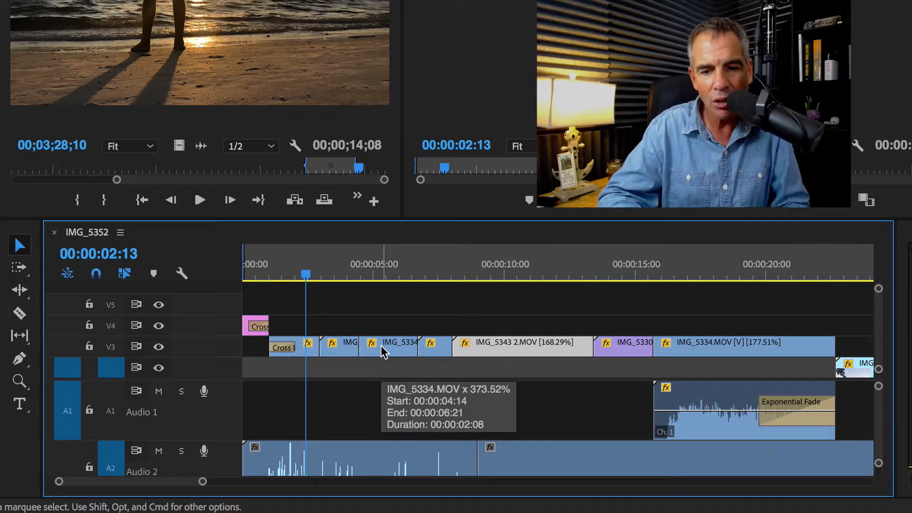